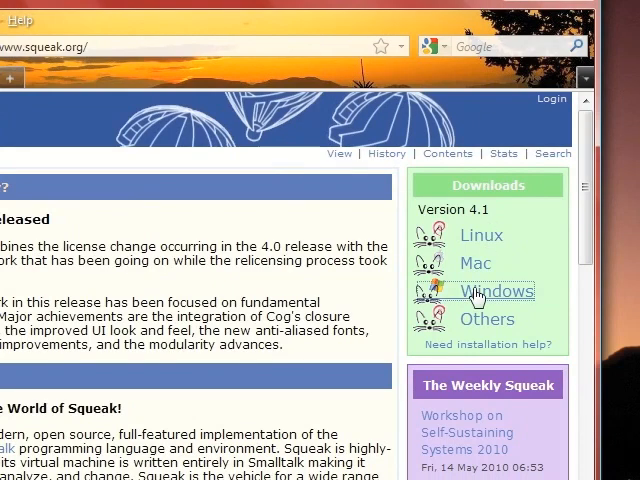
- Download the Squeak 4.1 Windows installer from squeak.org and save it to disk
click(498, 292)
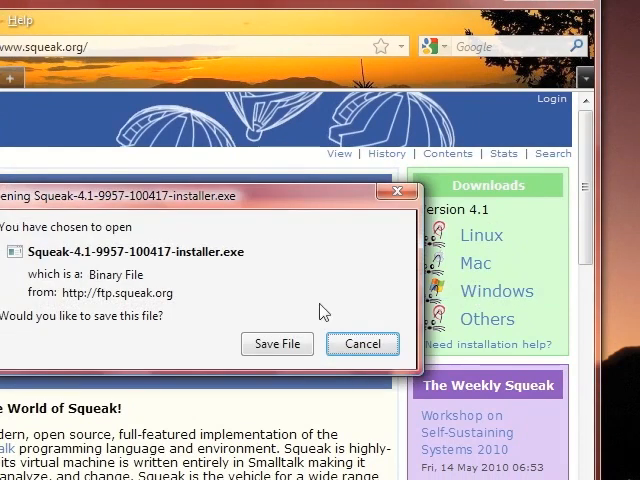
click(276, 344)
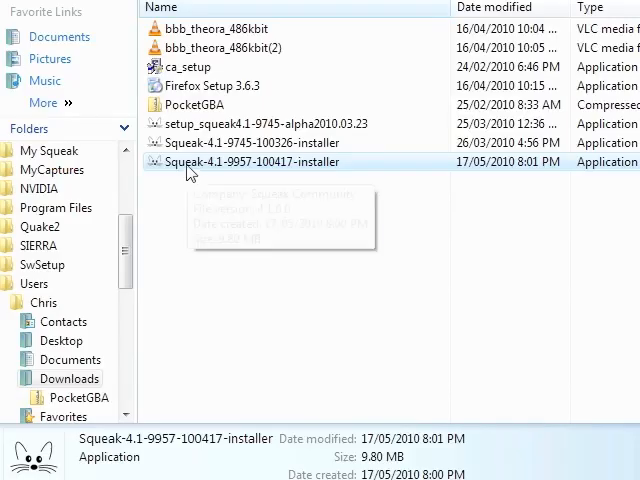
double_click(248, 162)
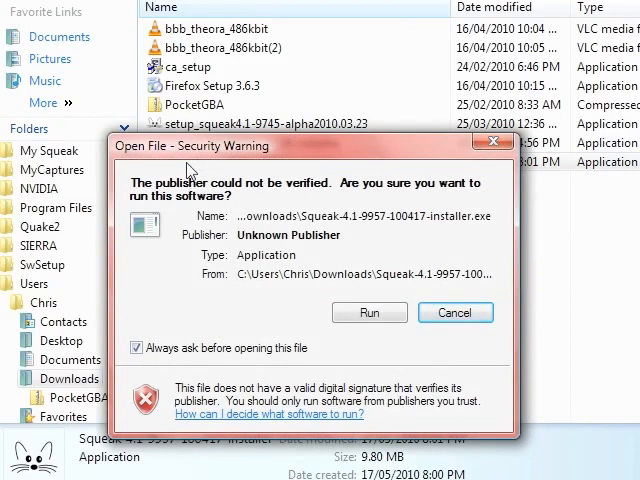
click(456, 312)
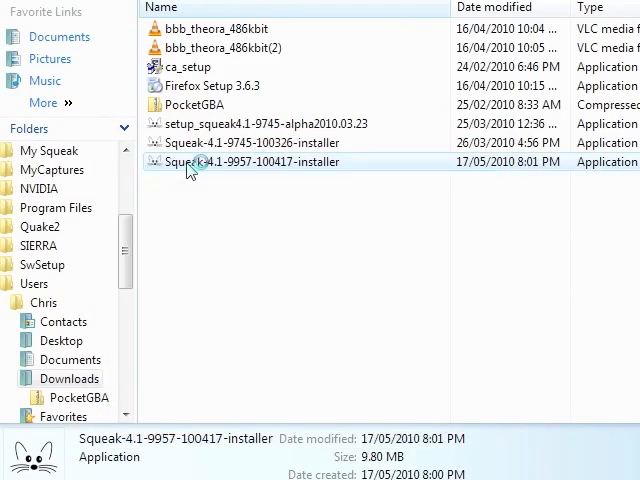
double_click(248, 162)
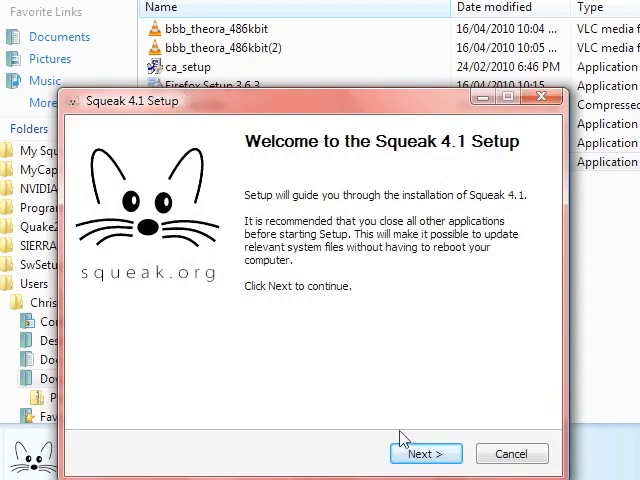
- Run the Squeak 4.1 Setup wizard through to completion with the default destination folder
click(424, 452)
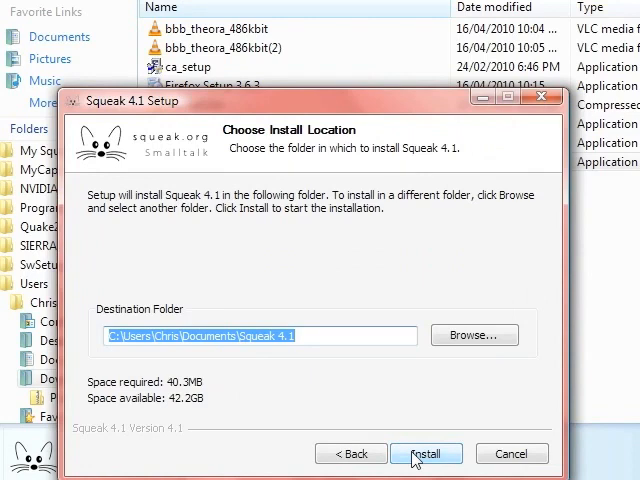
mouse_move(580, 104)
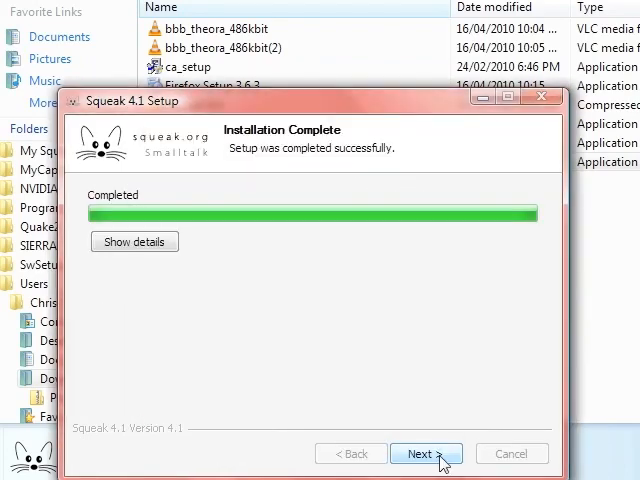
click(426, 452)
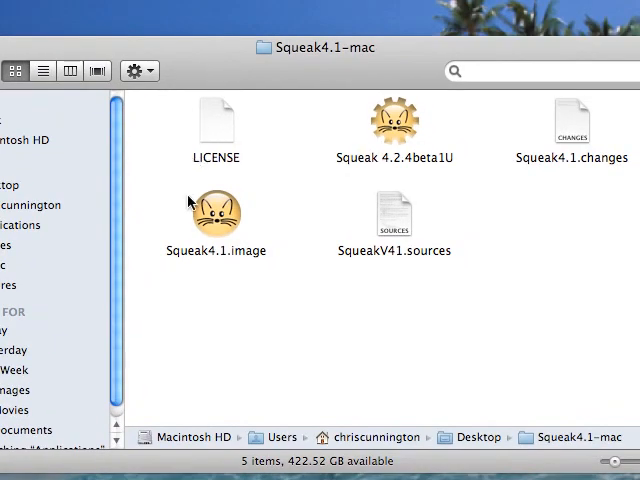
- Start Squeak by launching Squeak4.1.image from the Squeak4.1-mac folder
double_click(392, 122)
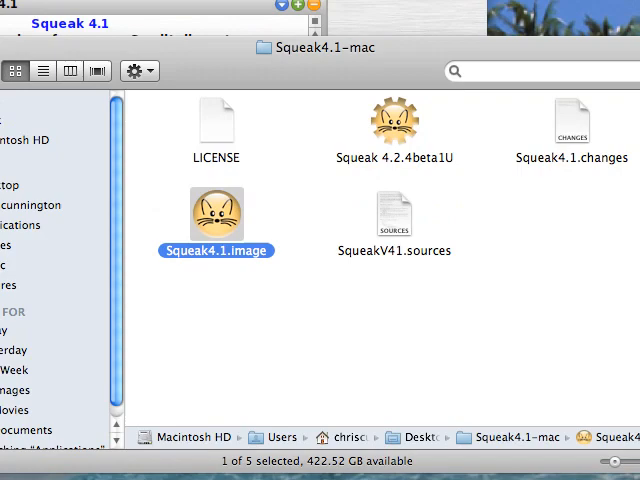
double_click(216, 216)
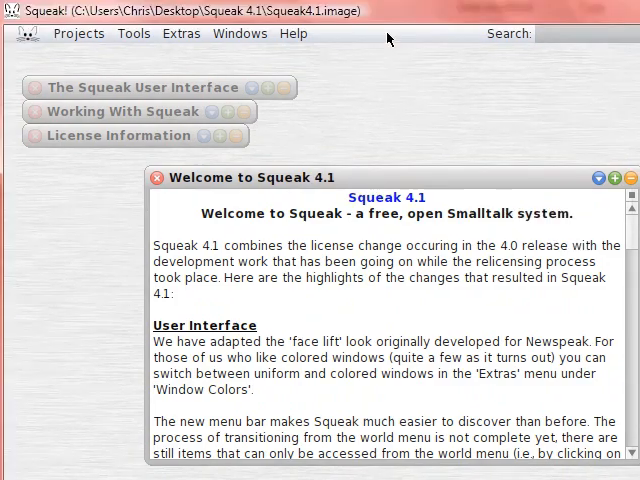
- Launch the Preference Browser from the Squeak logo menu in the top bar
click(28, 32)
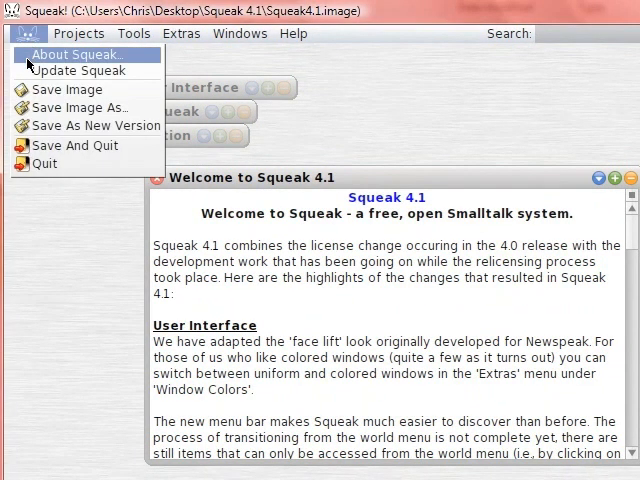
mouse_move(78, 70)
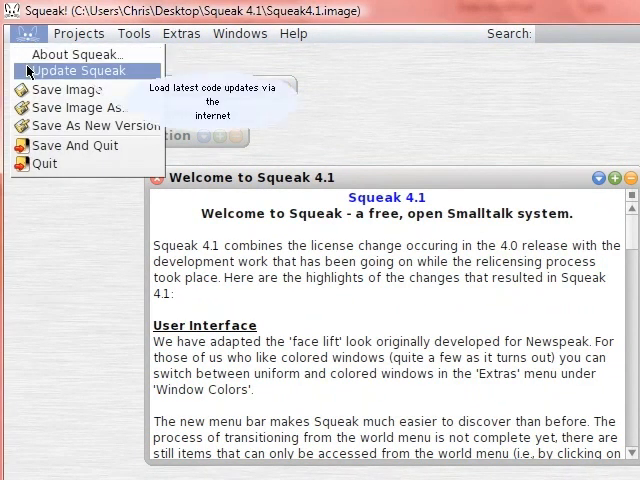
mouse_move(304, 106)
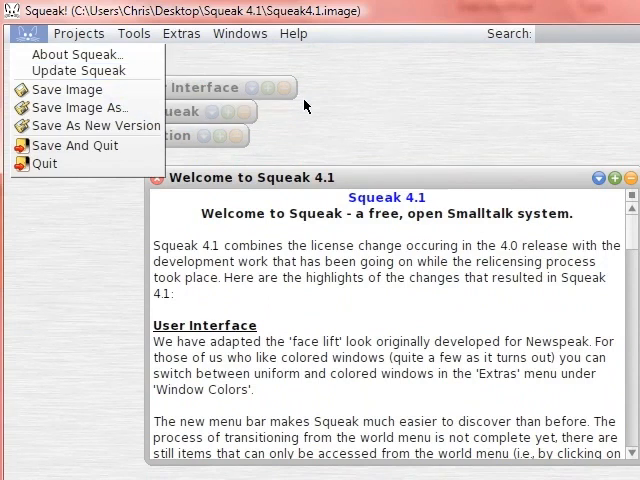
click(132, 32)
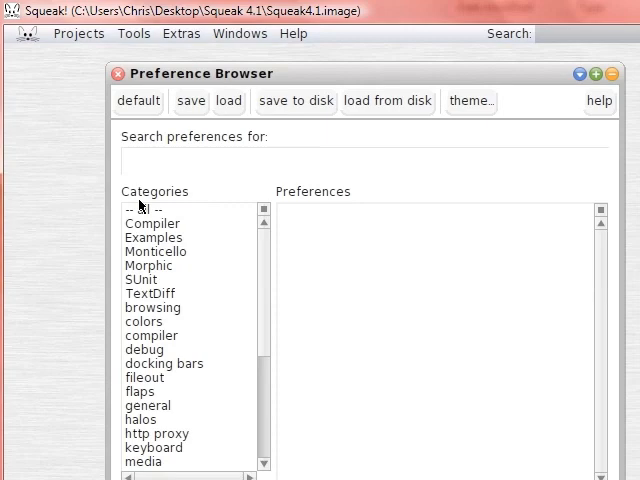
click(156, 252)
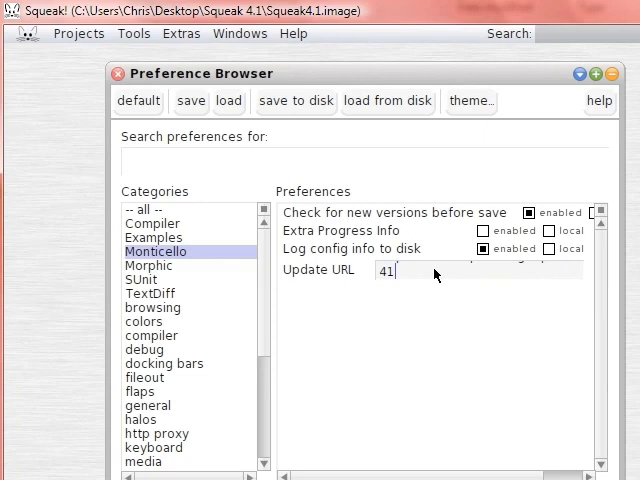
text(http://source.squeak.org/squeak)
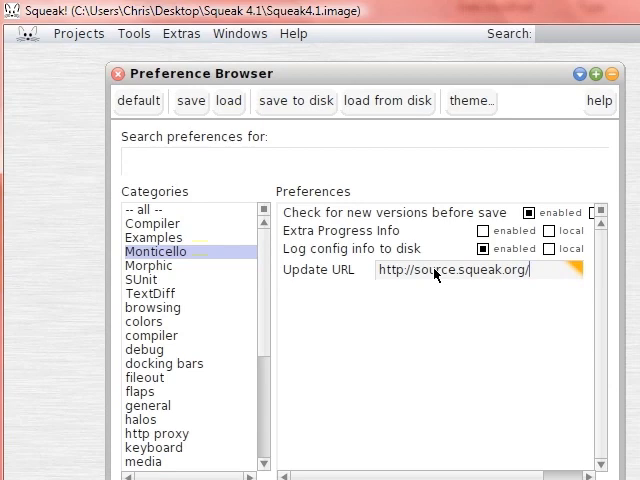
text(trunk)
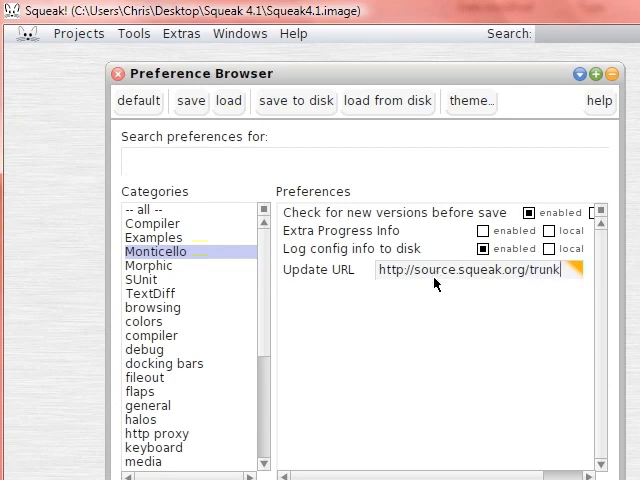
mouse_move(436, 382)
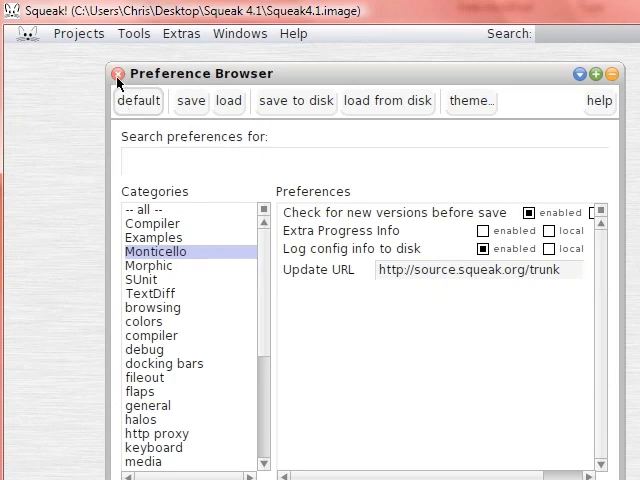
click(28, 32)
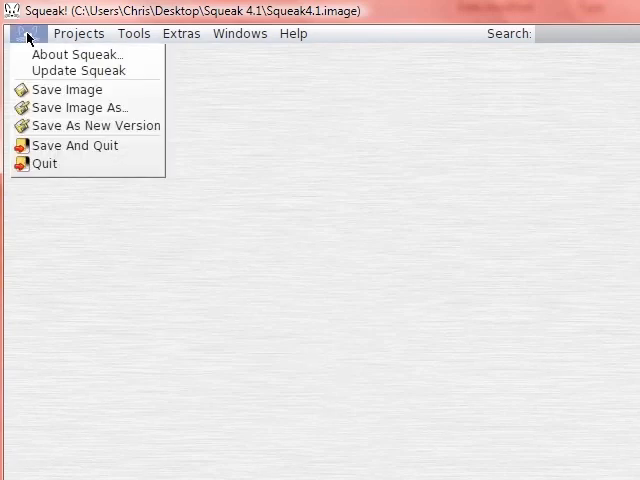